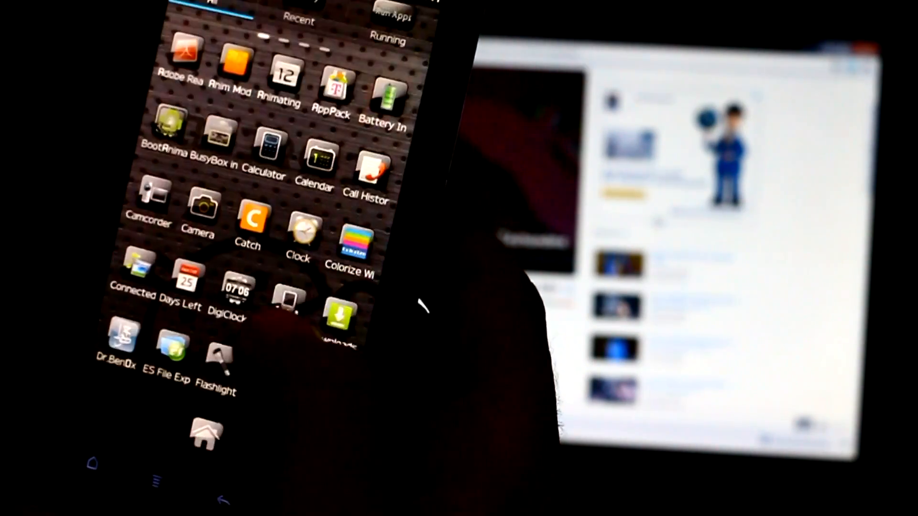
- Open revolutionary.io in a new Chrome tab beside the YouTube video
{"action": "scroll", "scroll_direction": "down", "scroll_amount": 3}
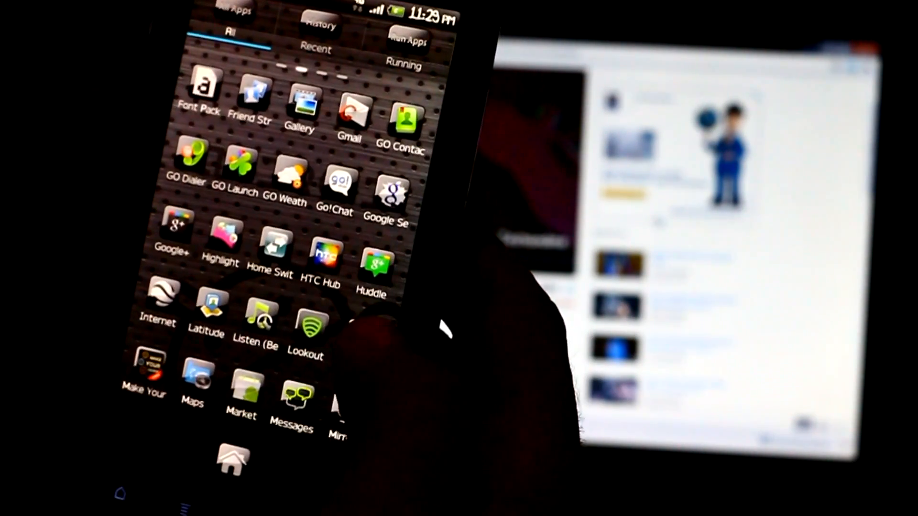
{"action": "scroll", "scroll_direction": "down", "scroll_amount": 3}
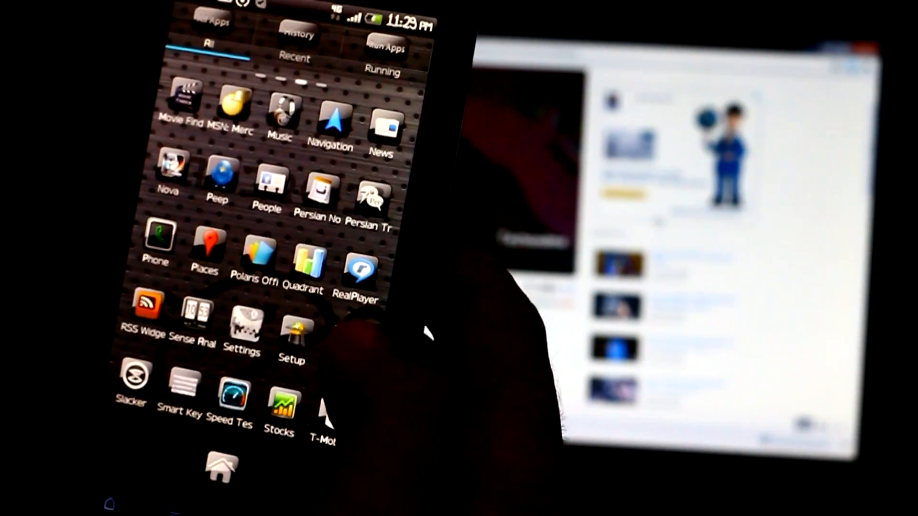
{"action": "scroll", "scroll_direction": "down", "scroll_amount": 3}
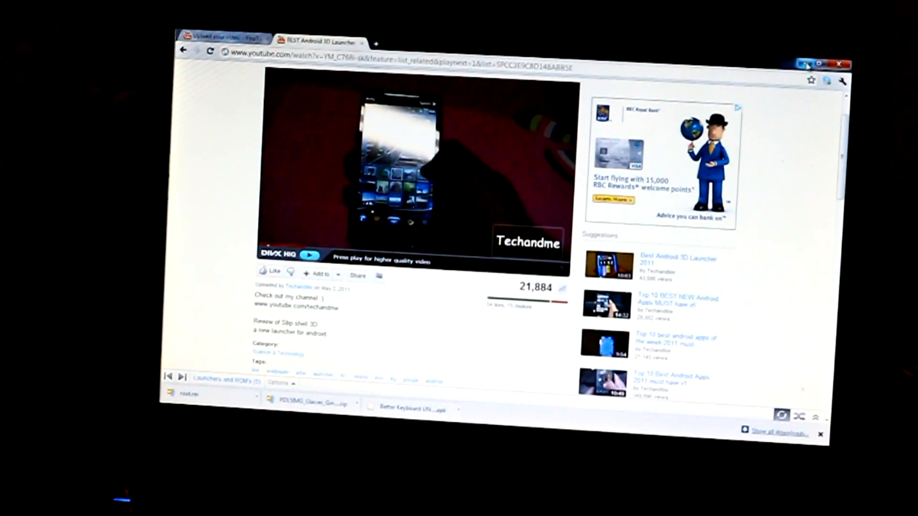
{"action": "left_click", "coordinate": [376, 45]}
{"action": "type", "text": "revolutionary.io"}
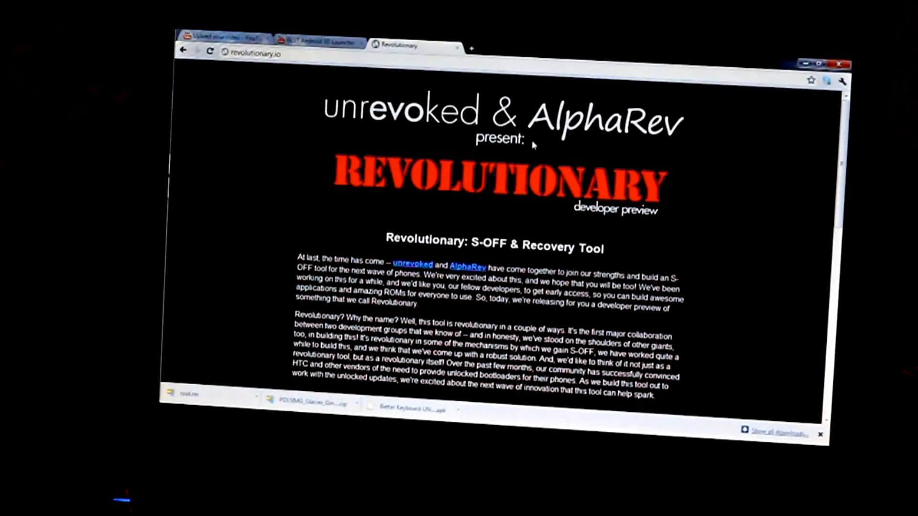
- Scroll to Downloads and start the 'Download for Windows' download
{"action": "scroll", "scroll_direction": "down", "scroll_amount": 3}
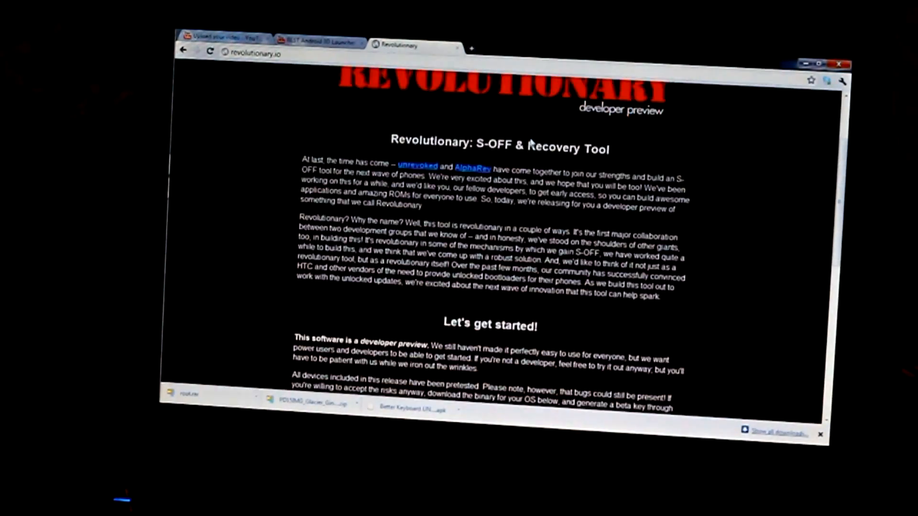
{"action": "scroll", "scroll_direction": "down", "scroll_amount": 3}
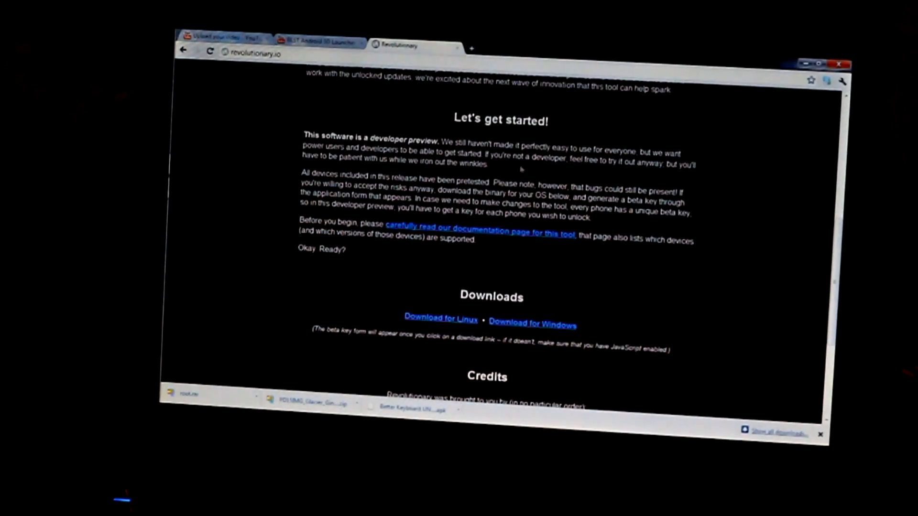
{"action": "scroll", "scroll_direction": "down", "scroll_amount": 3}
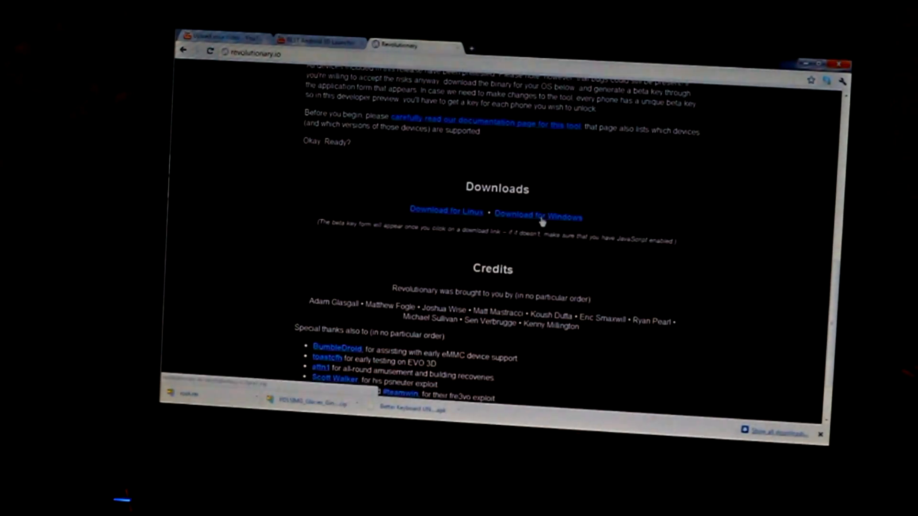
{"action": "left_click", "coordinate": [539, 215]}
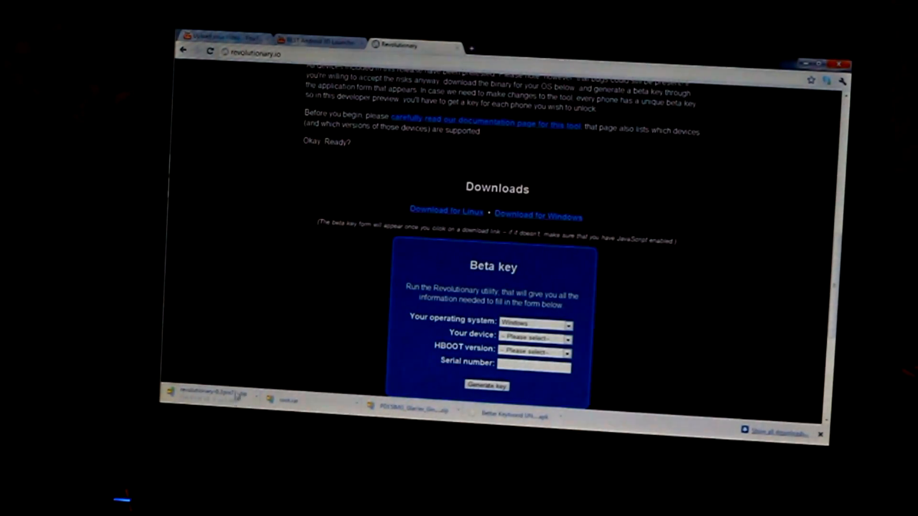
{"action": "scroll", "scroll_direction": "down", "scroll_amount": 3}
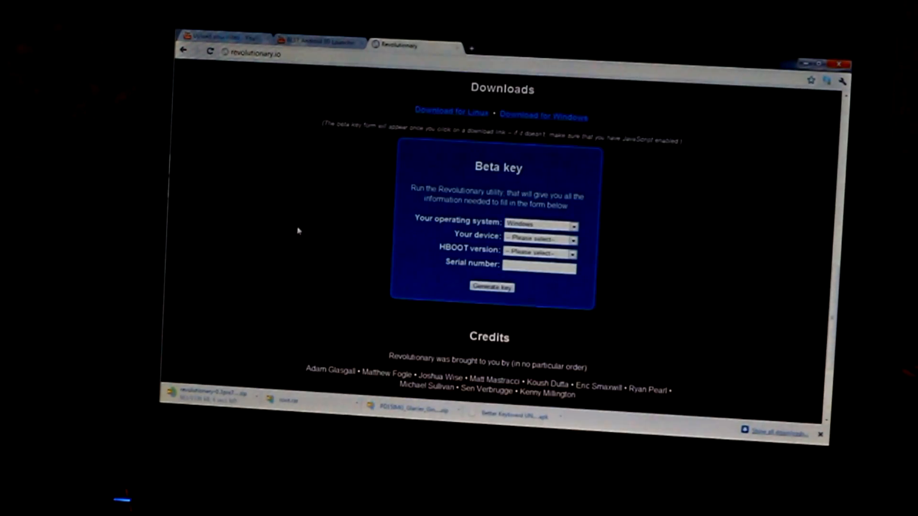
{"action": "mouse_move", "coordinate": [751, 138]}
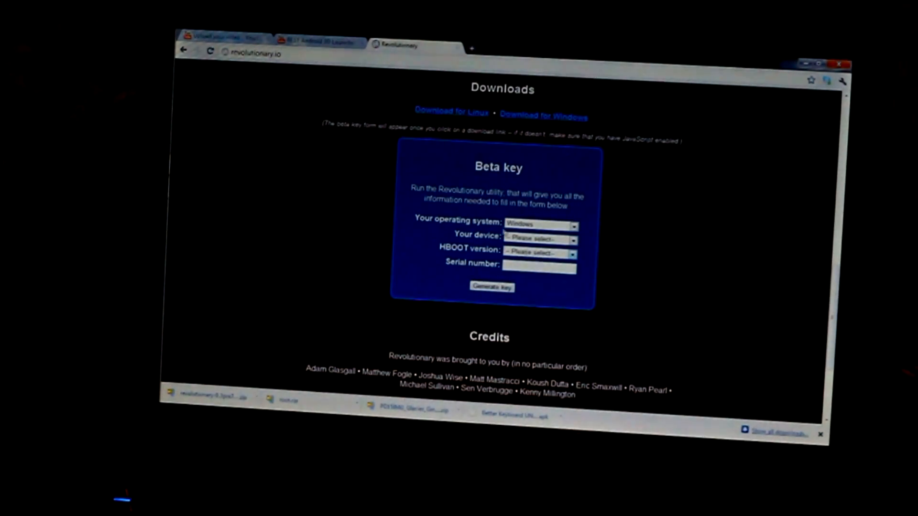
- Submit the Beta key form with Windows, HTC Sensation and HBOOT 1.17.0011
{"action": "left_click", "coordinate": [539, 238]}
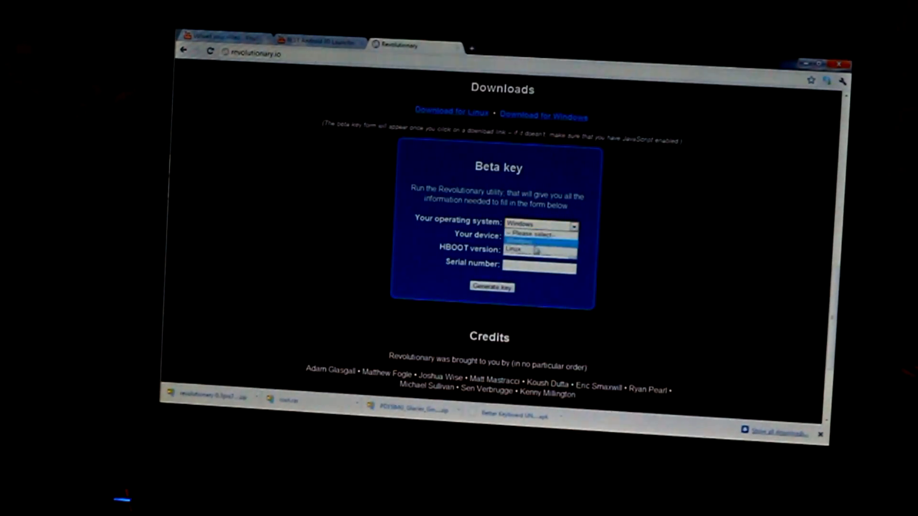
{"action": "left_click", "coordinate": [539, 238]}
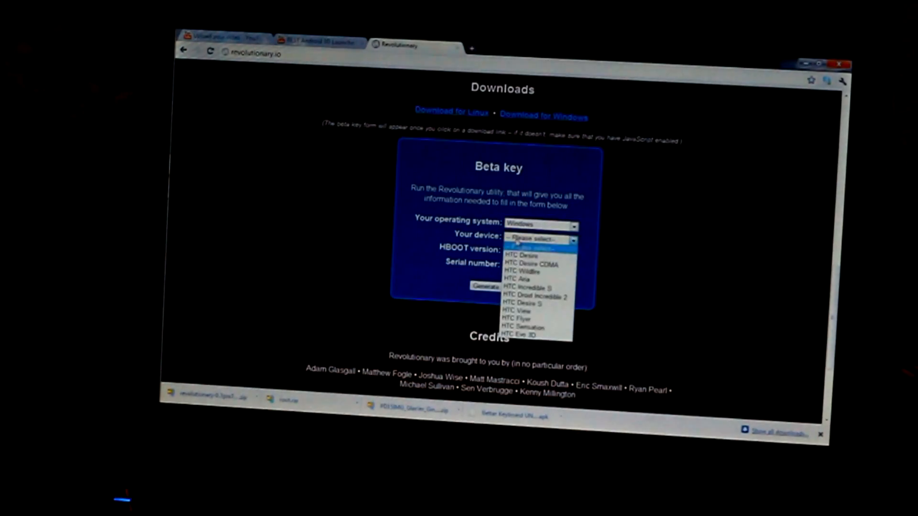
{"action": "left_click", "coordinate": [522, 327]}
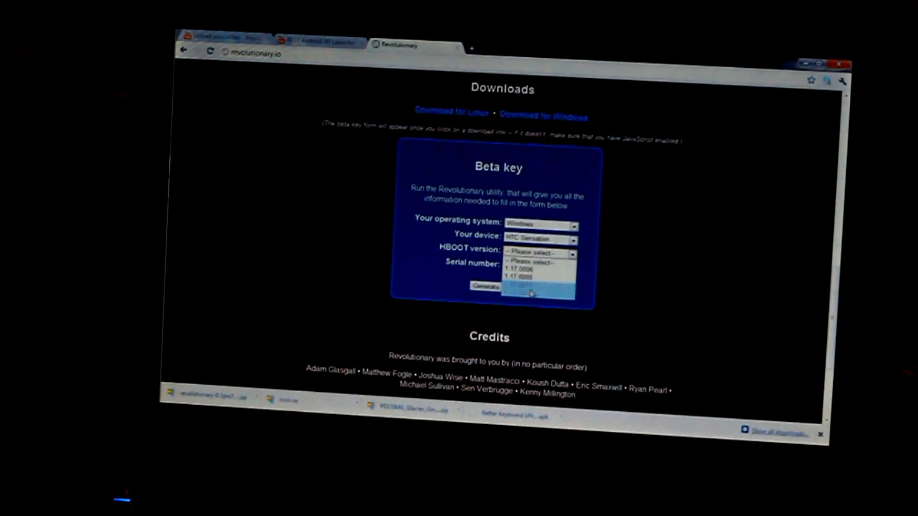
{"action": "left_click", "coordinate": [538, 267]}
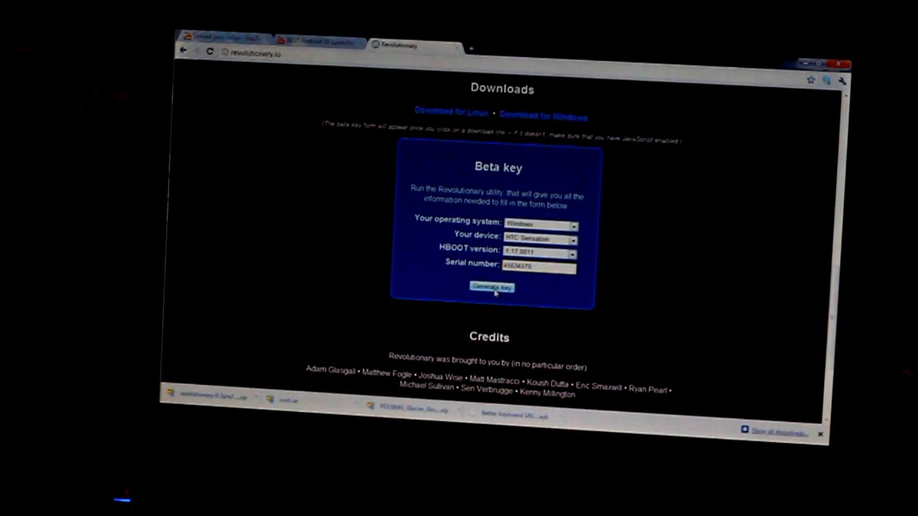
{"action": "left_click", "coordinate": [493, 287]}
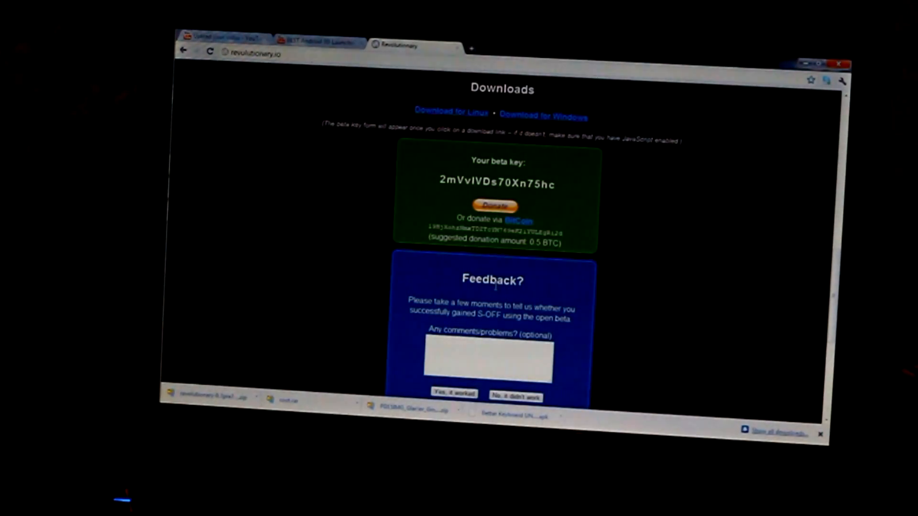